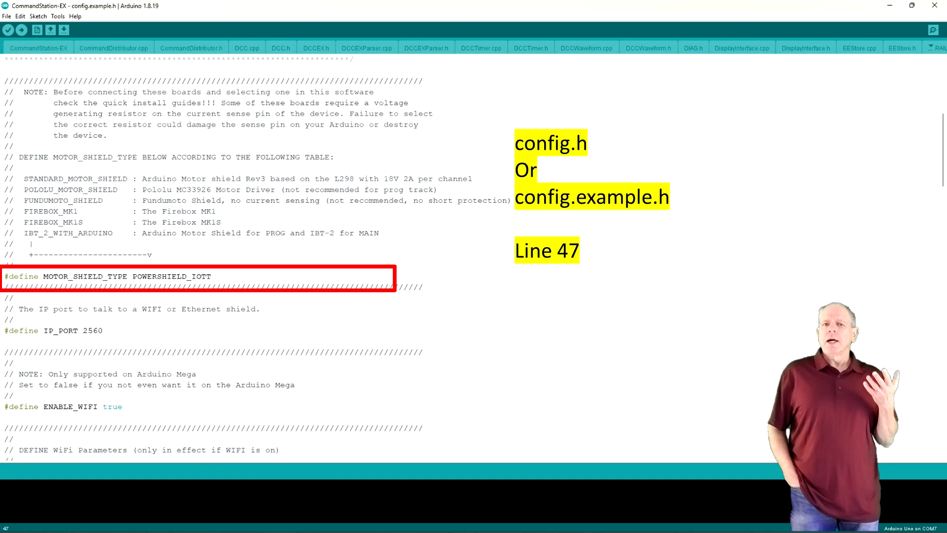
- Compile and upload the sketch with MOTOR_SHIELD_TYPE POWERSHIELD_IOTT to the Arduino
{"action": "left_click", "coordinate": [20, 31]}
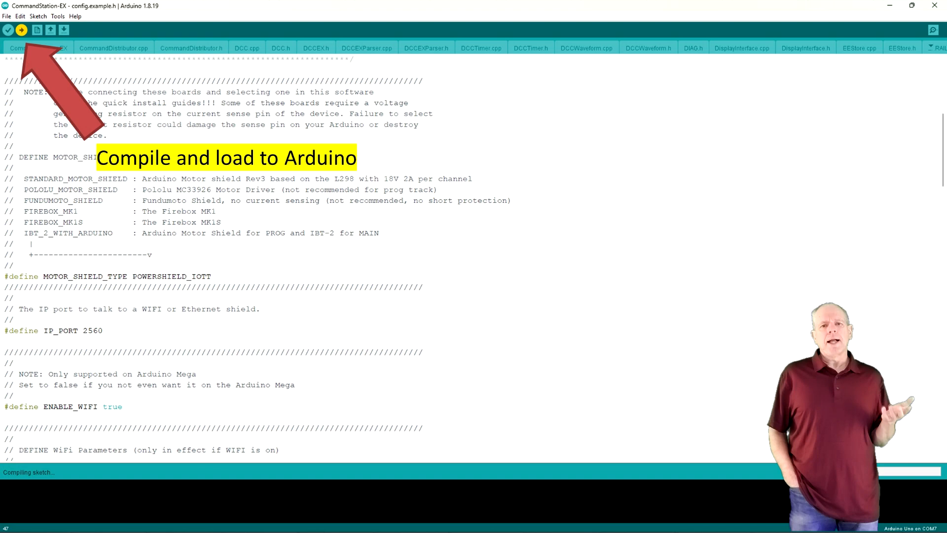